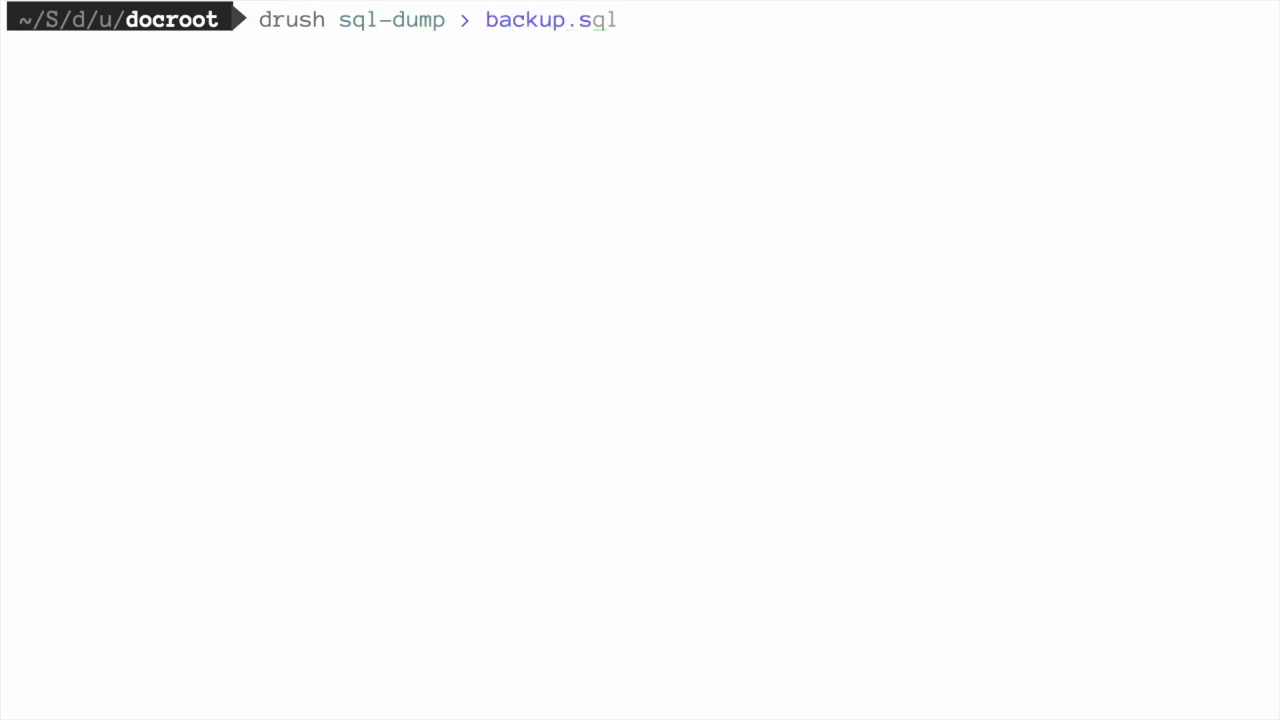
Step: Run drush sql-dump into backup.sql from the docroot directory
key(Return)
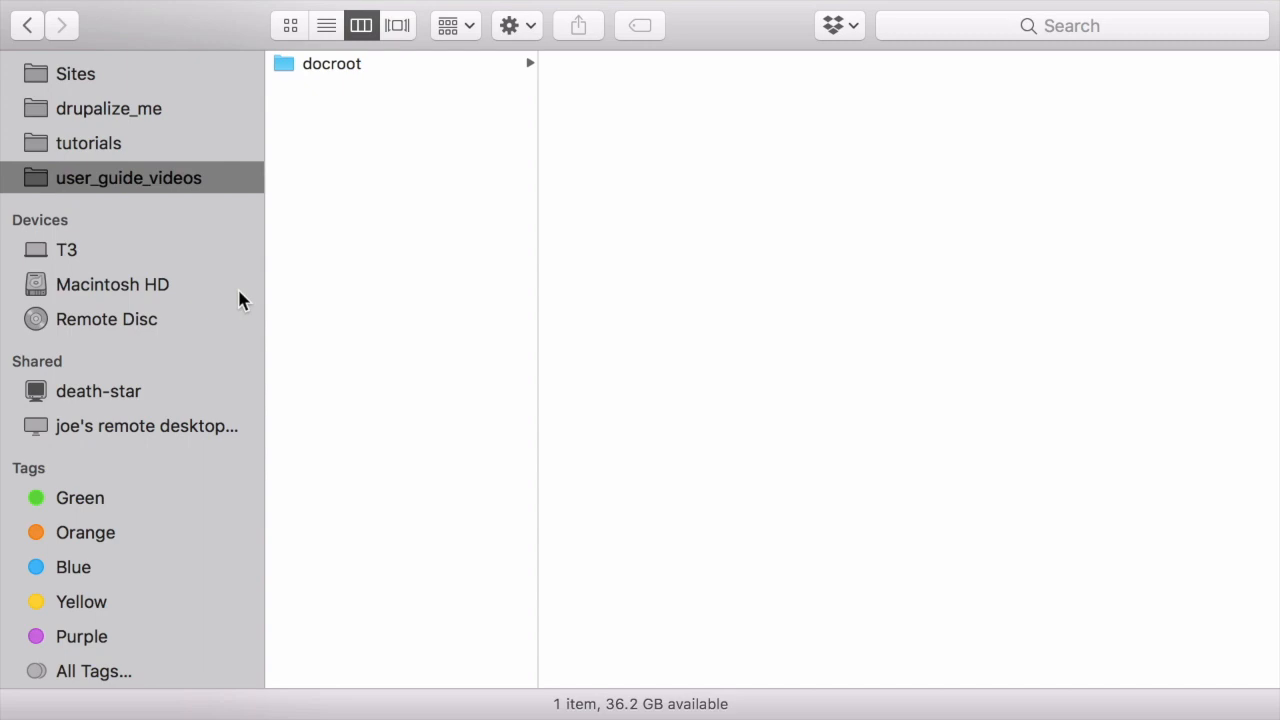
mouse_move(418, 167)
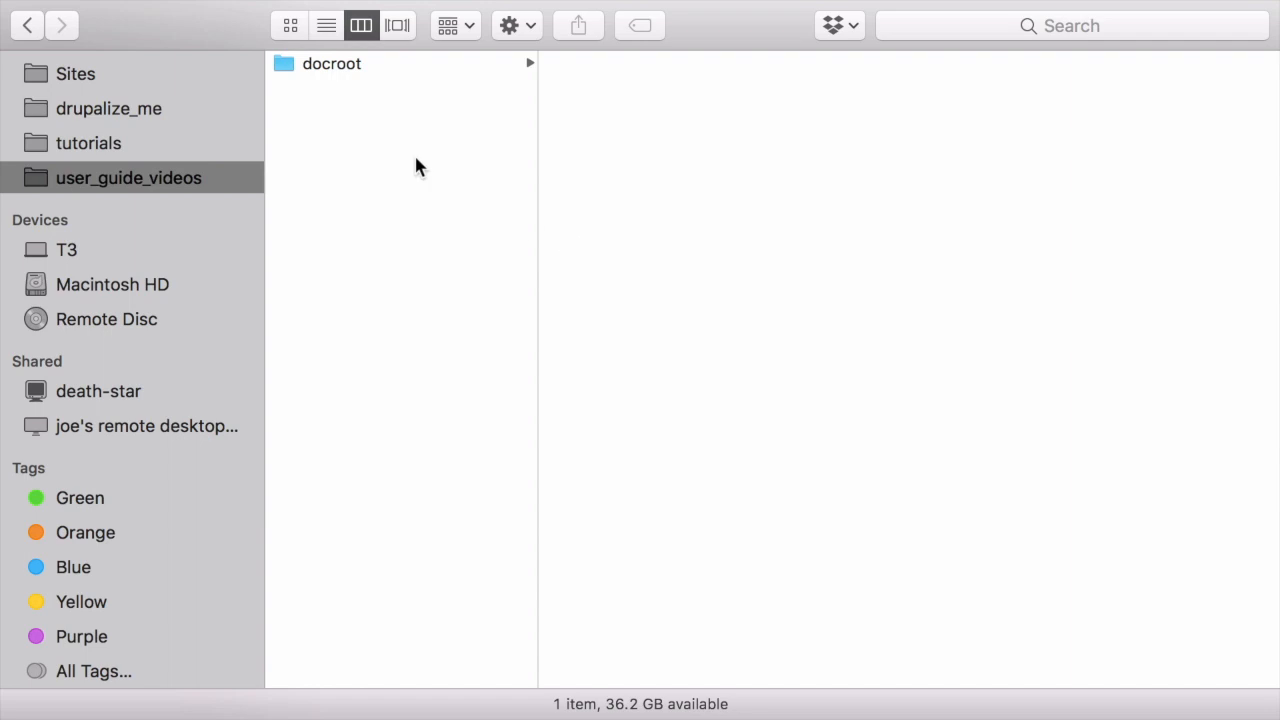
Step: Duplicate the docroot folder and rename the copy docroot_development
click(332, 63)
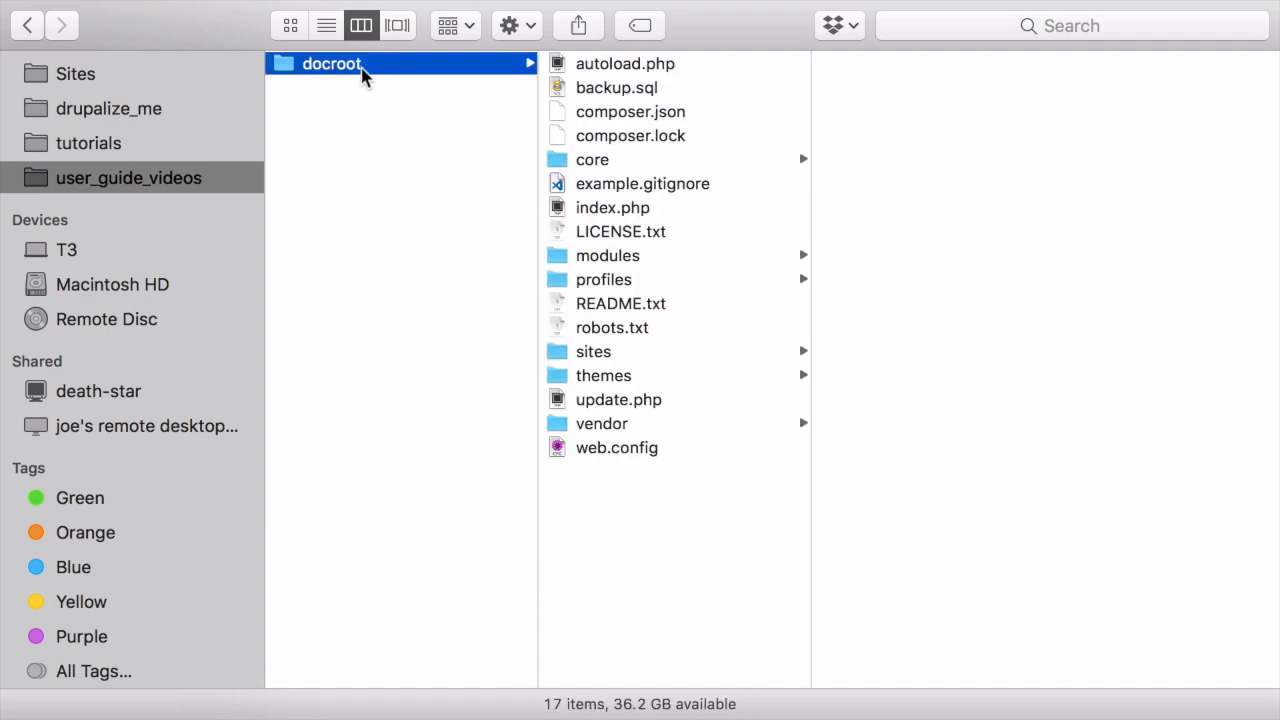
right_click(331, 63)
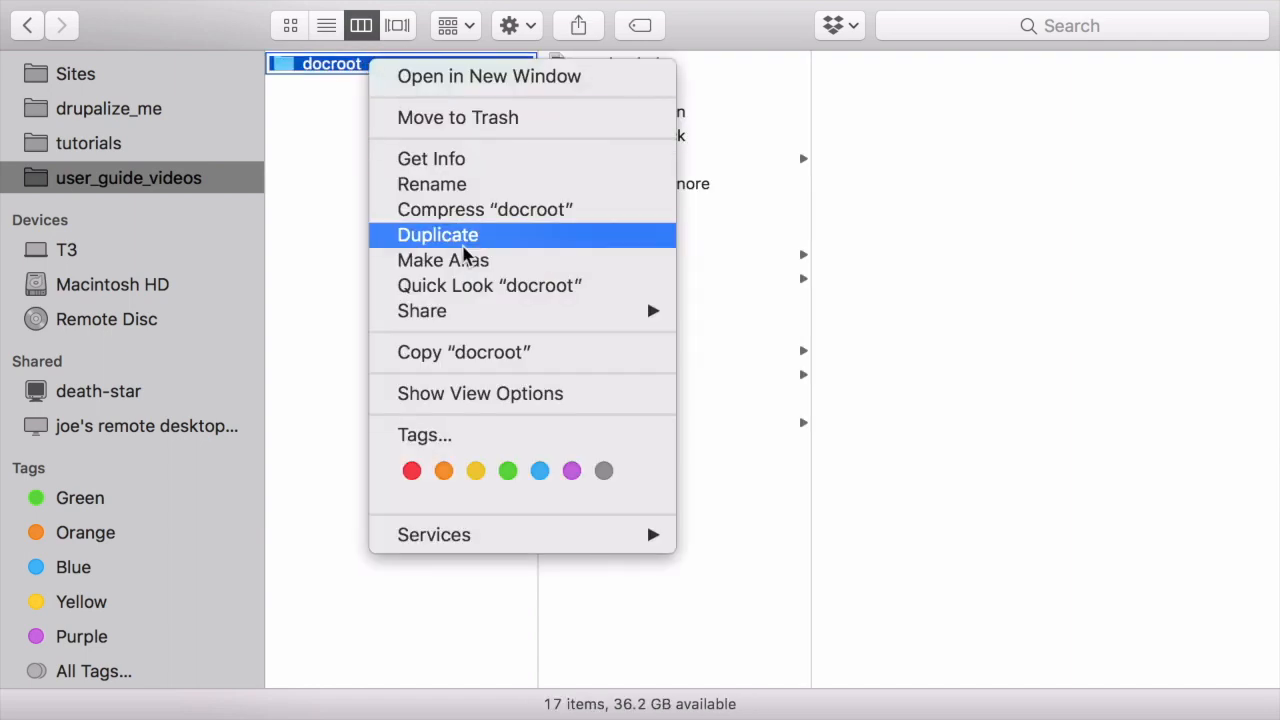
click(437, 234)
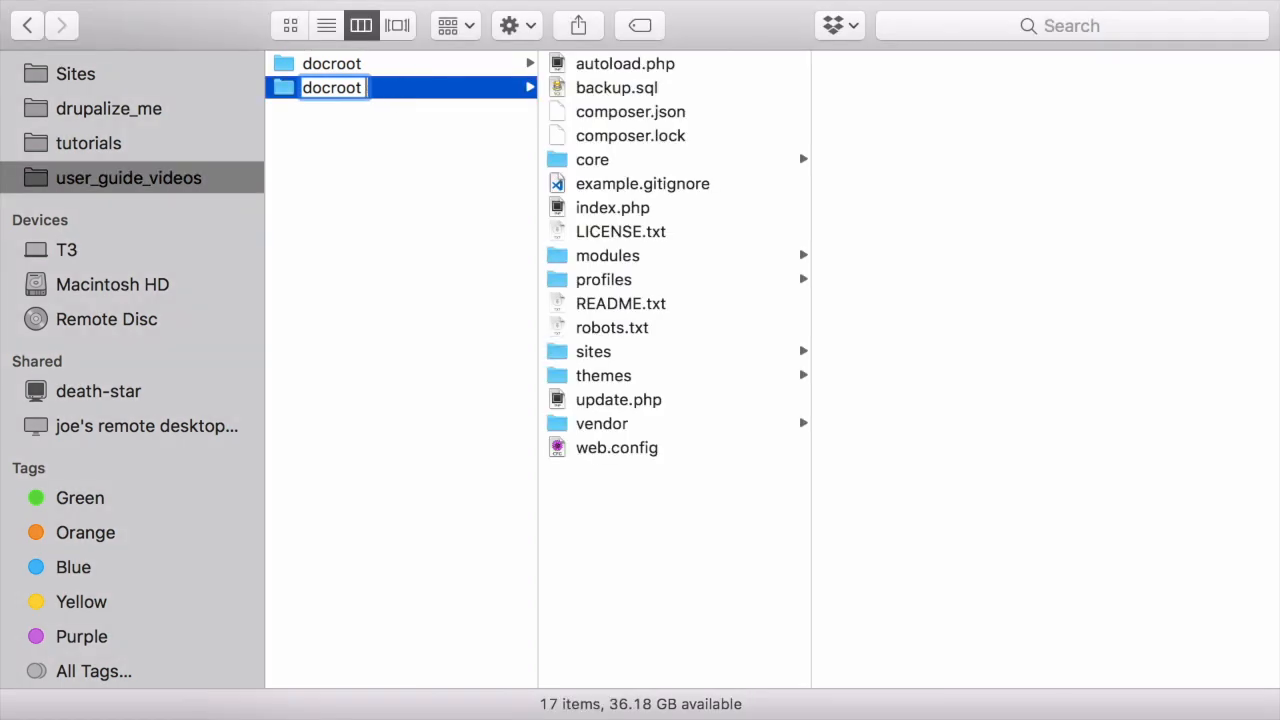
text(_development)
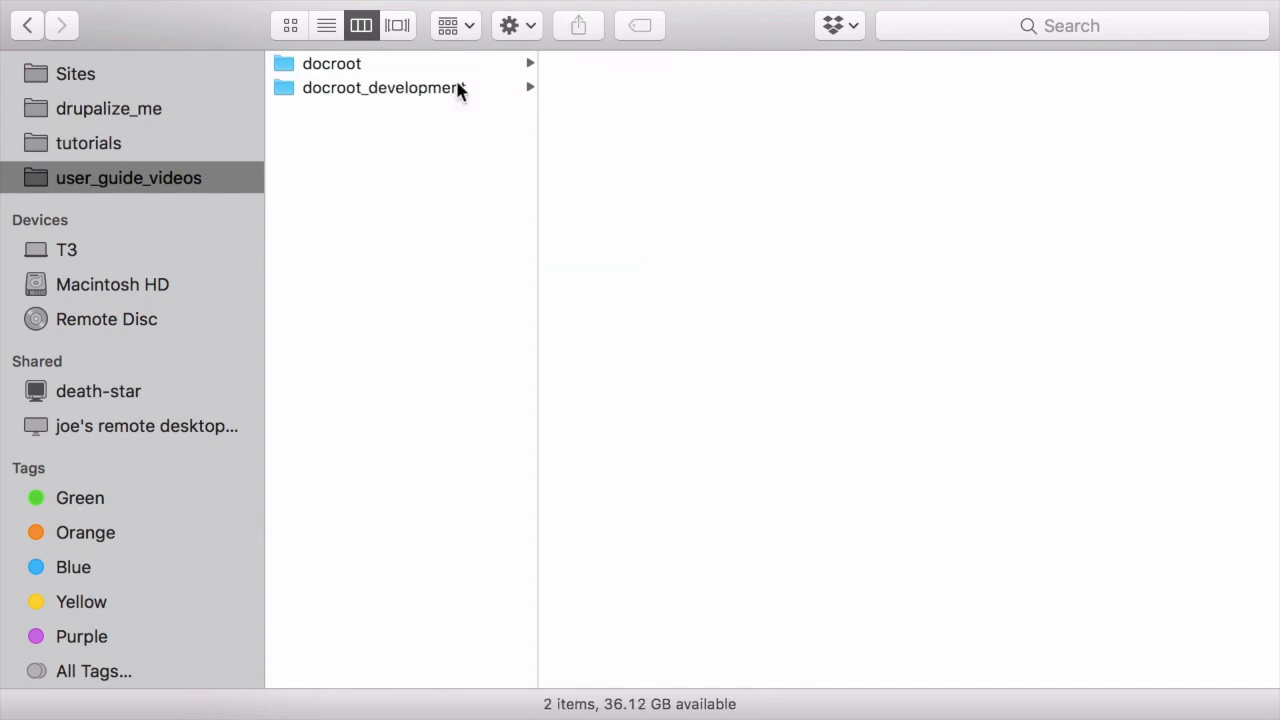
Step: Open docroot_development/sites/default/settings.php in PhpStorm
click(384, 87)
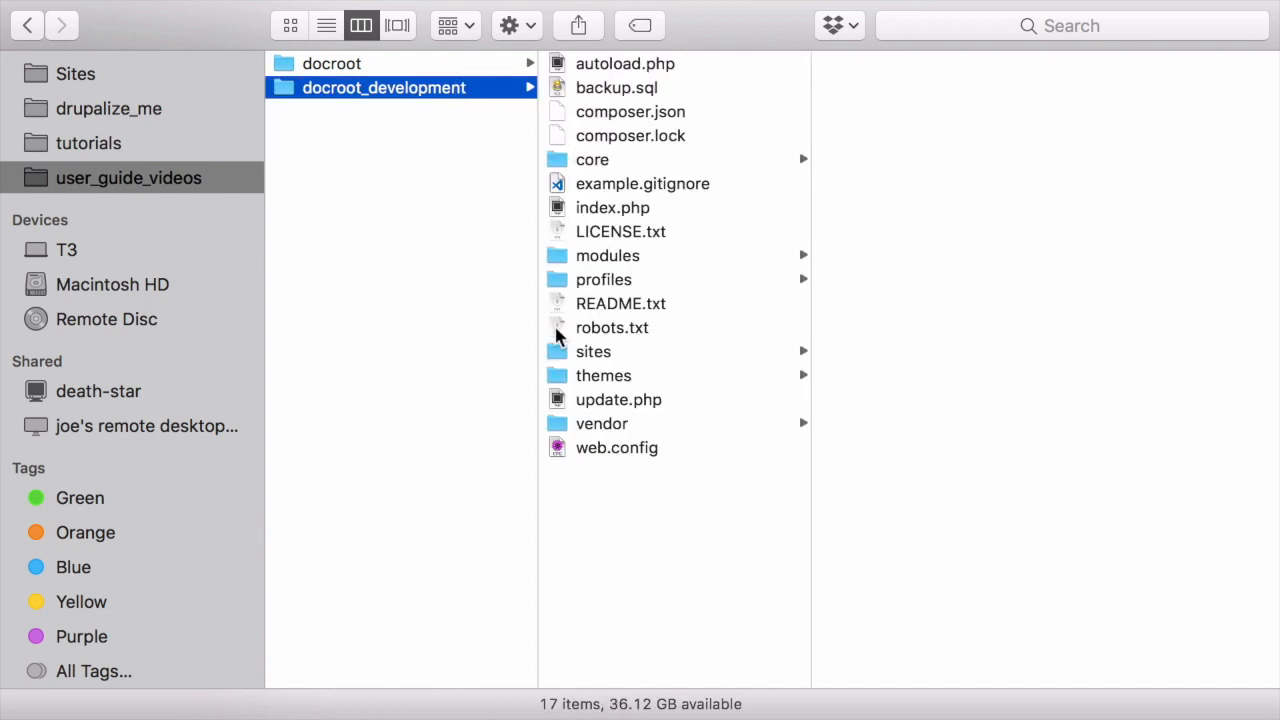
click(593, 351)
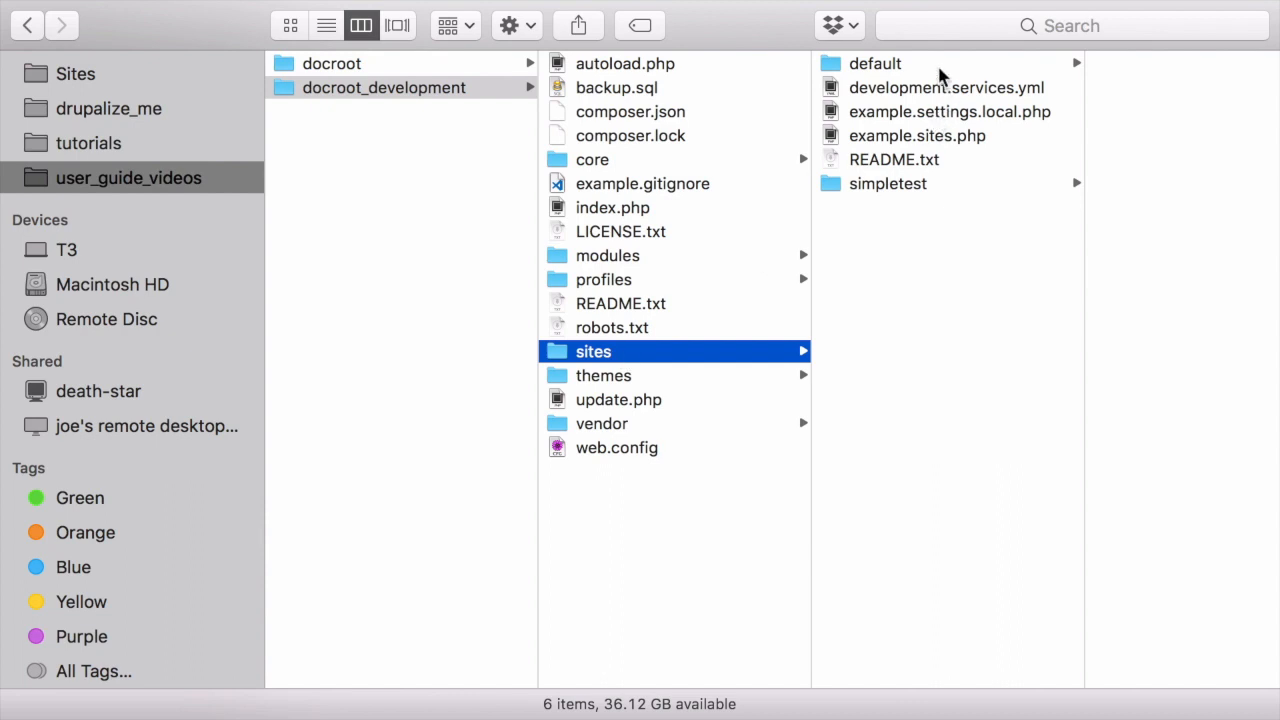
click(875, 63)
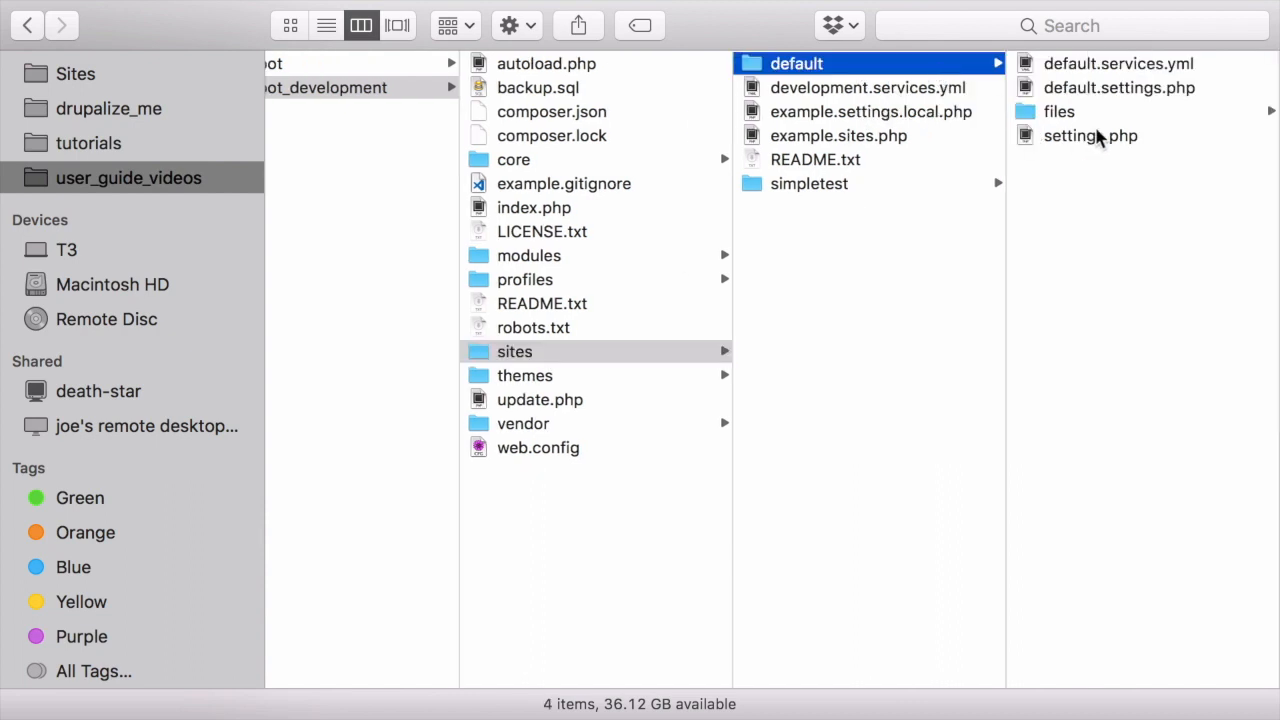
double_click(1090, 135)
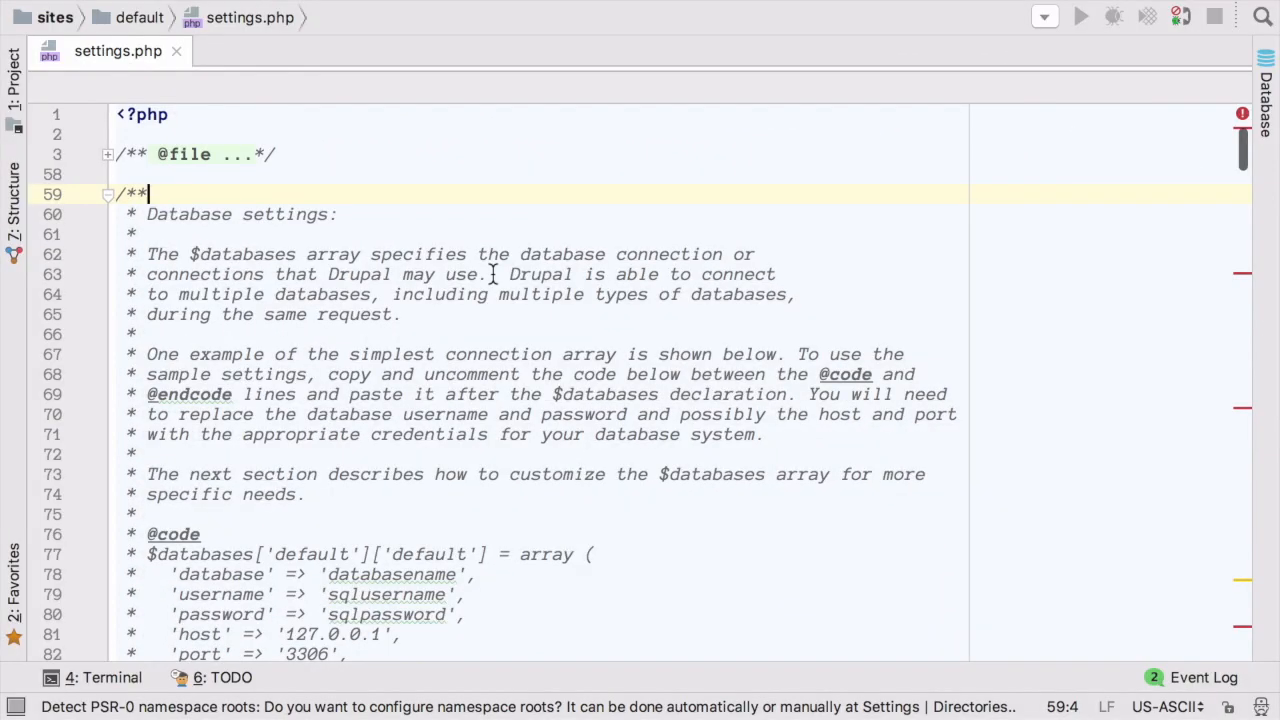
Step: Change the database name from user_guide_videos to user_guide_development in settings.php
scroll(down, 3)
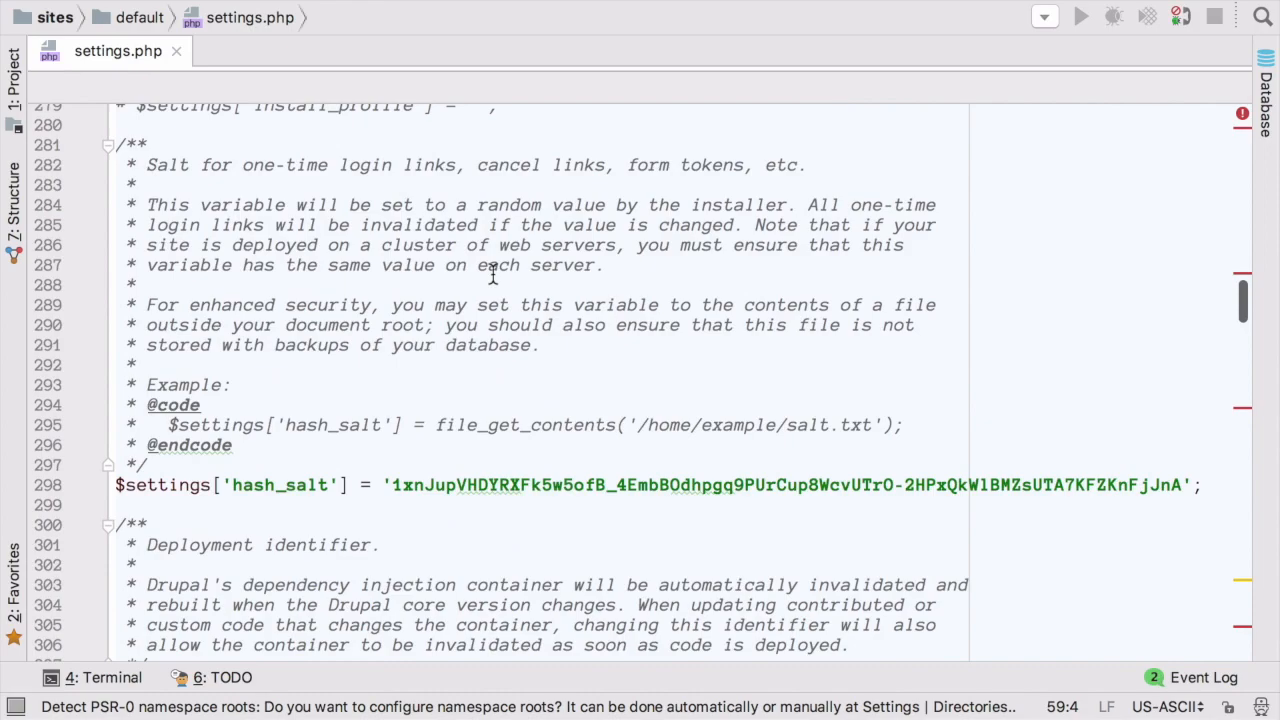
scroll(down, 3)
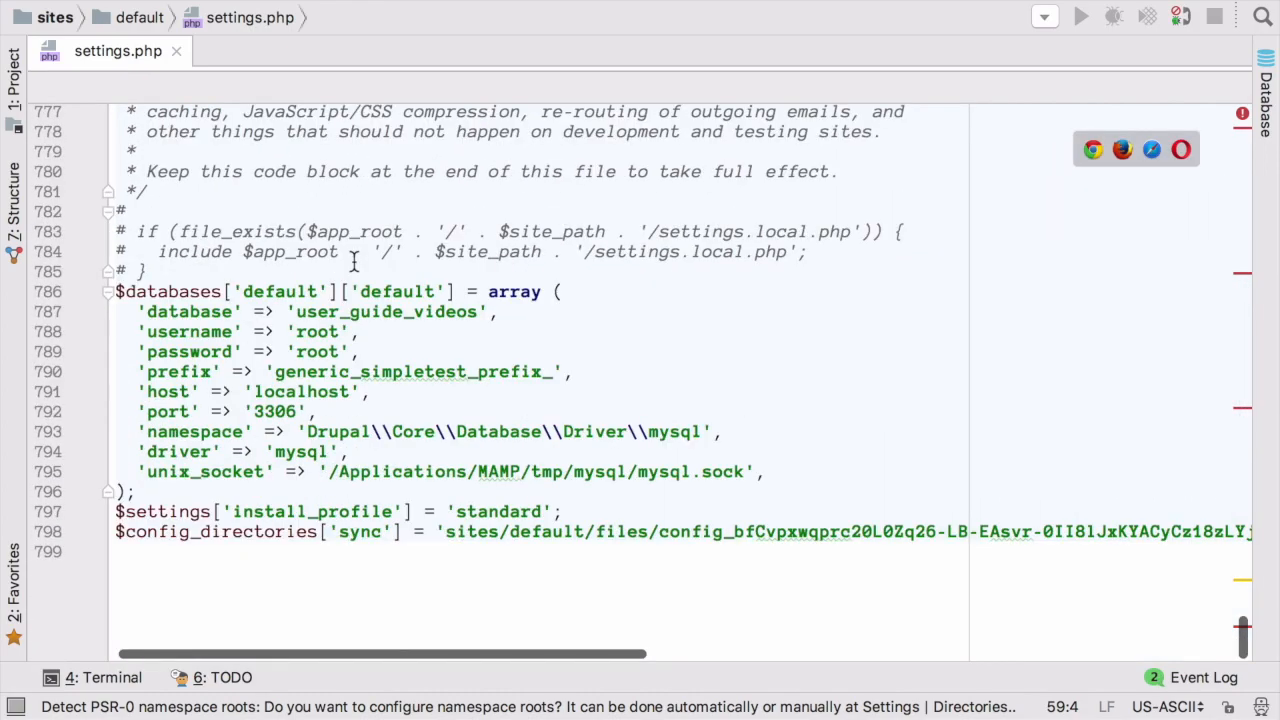
double_click(385, 311)
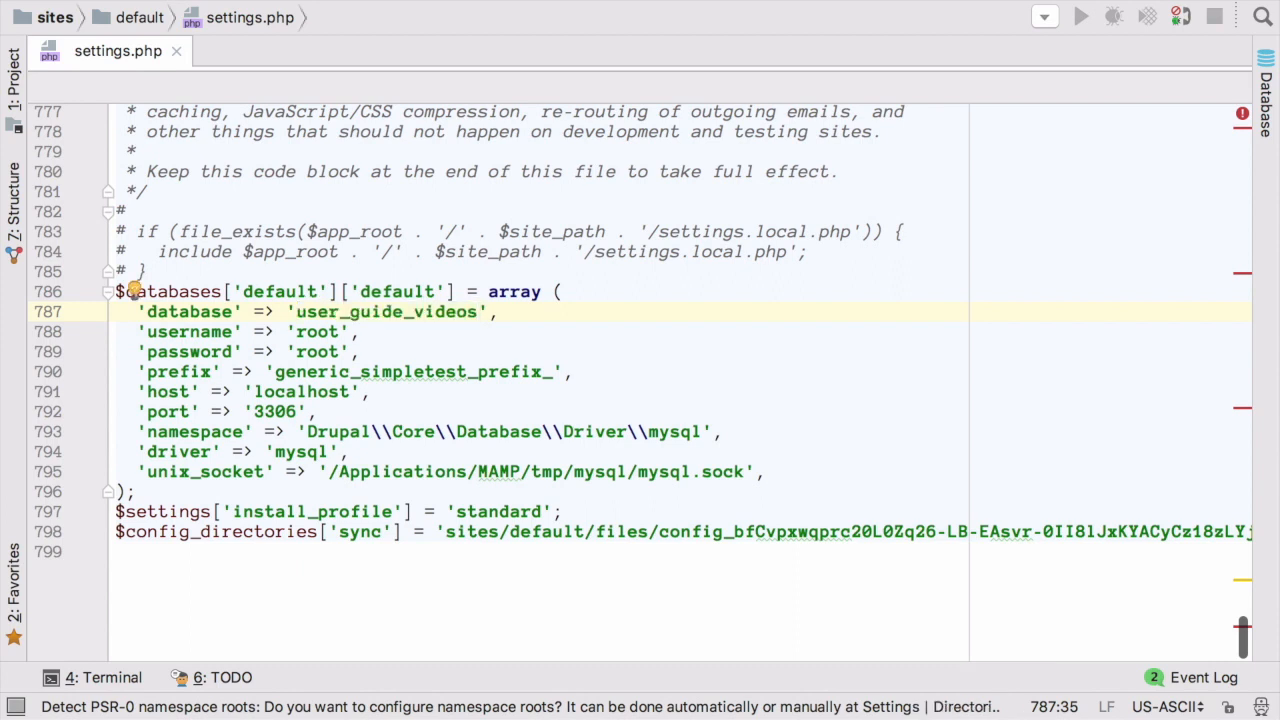
double_click(446, 311)
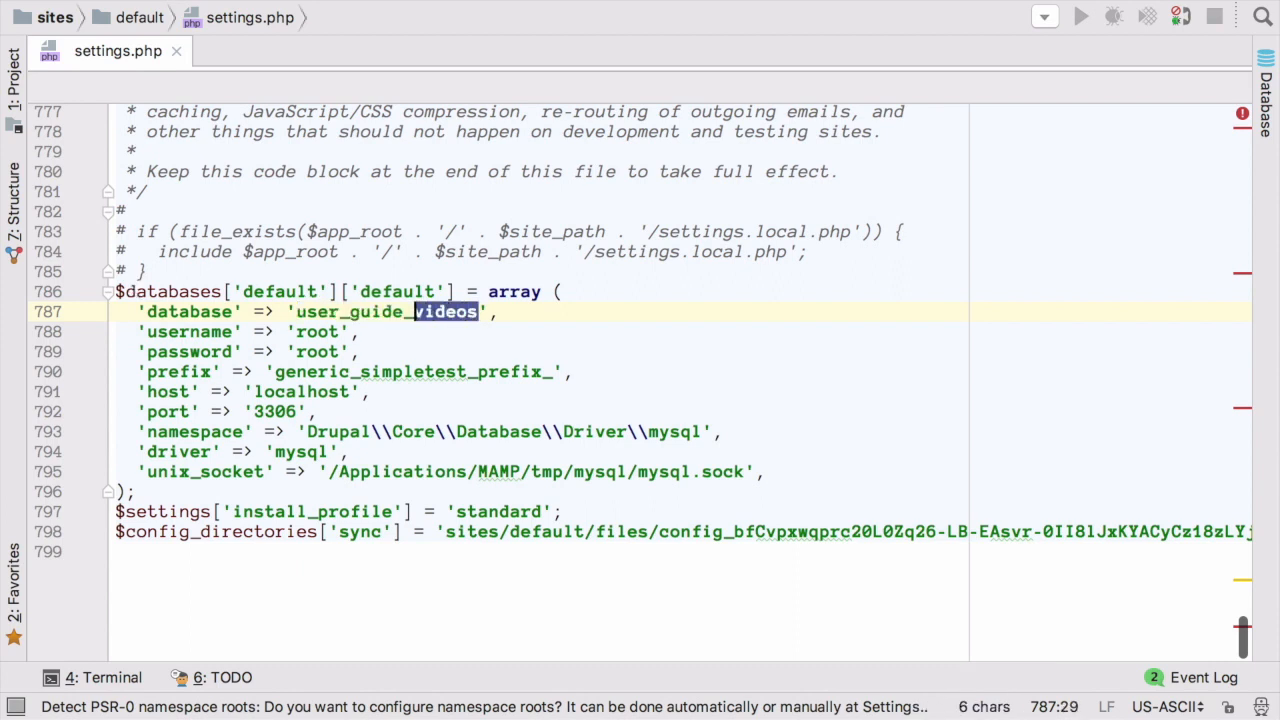
text(development)
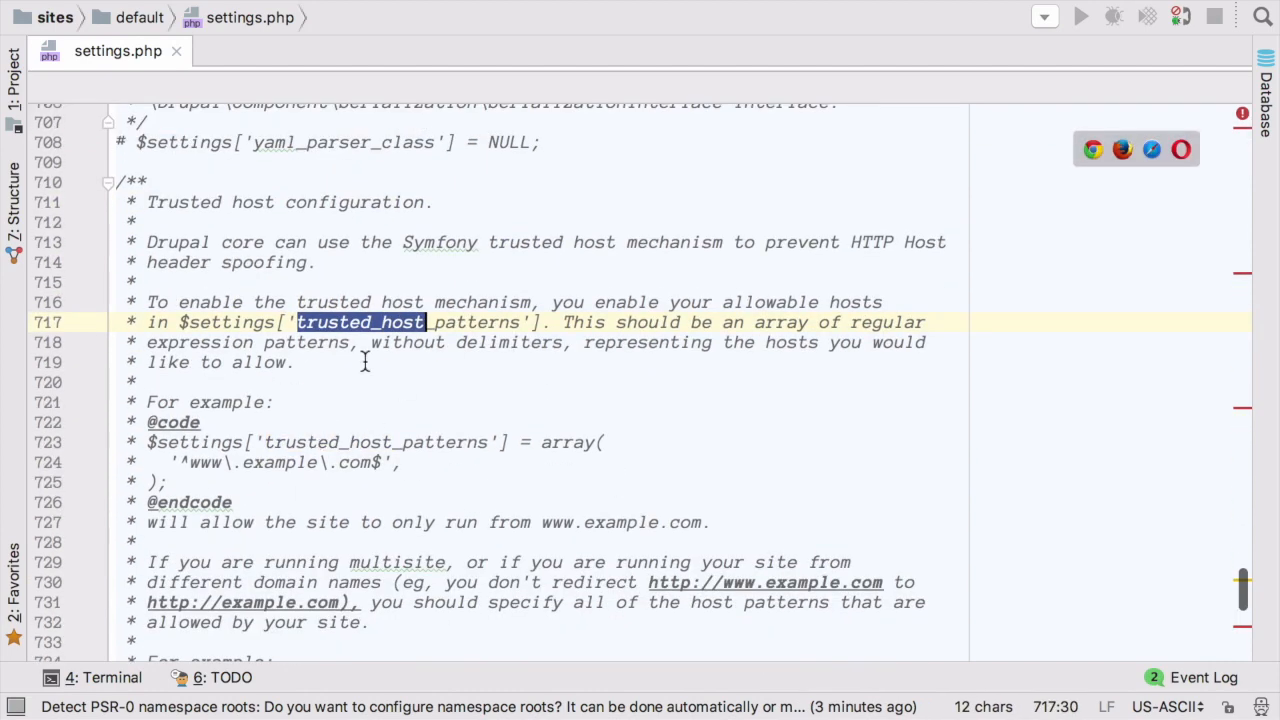
scroll(down, 3)
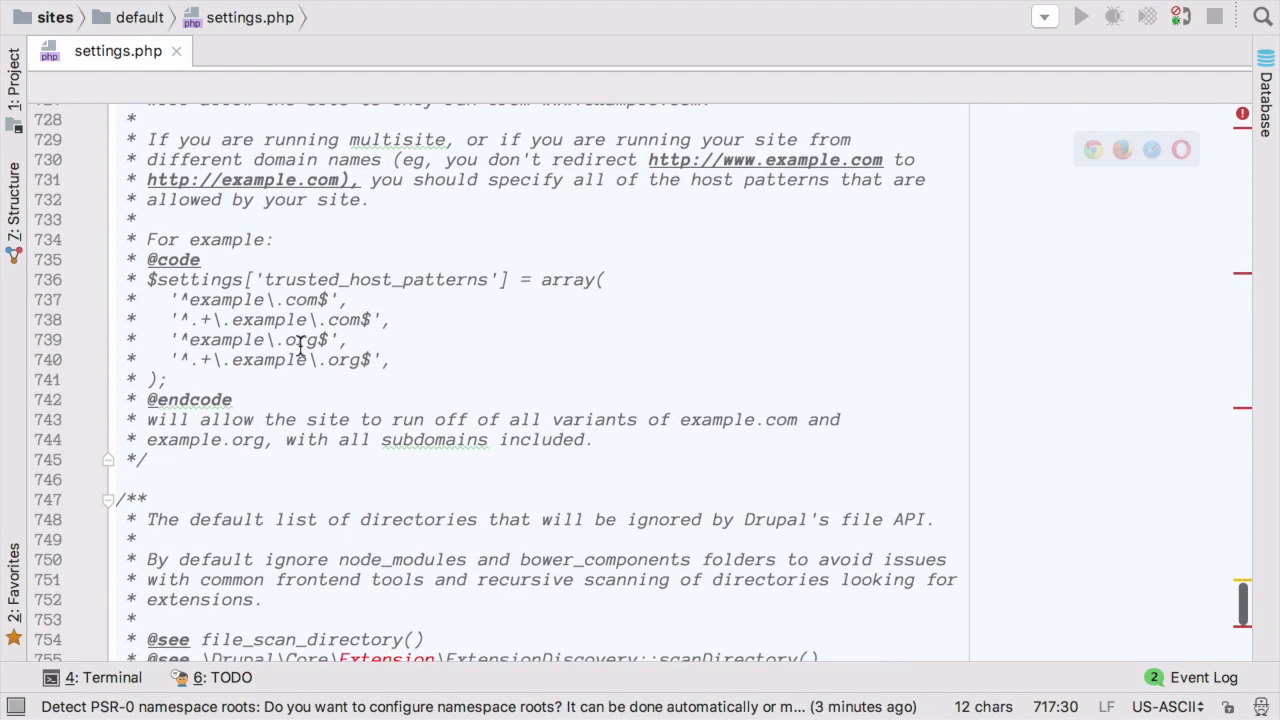
scroll(down, 3)
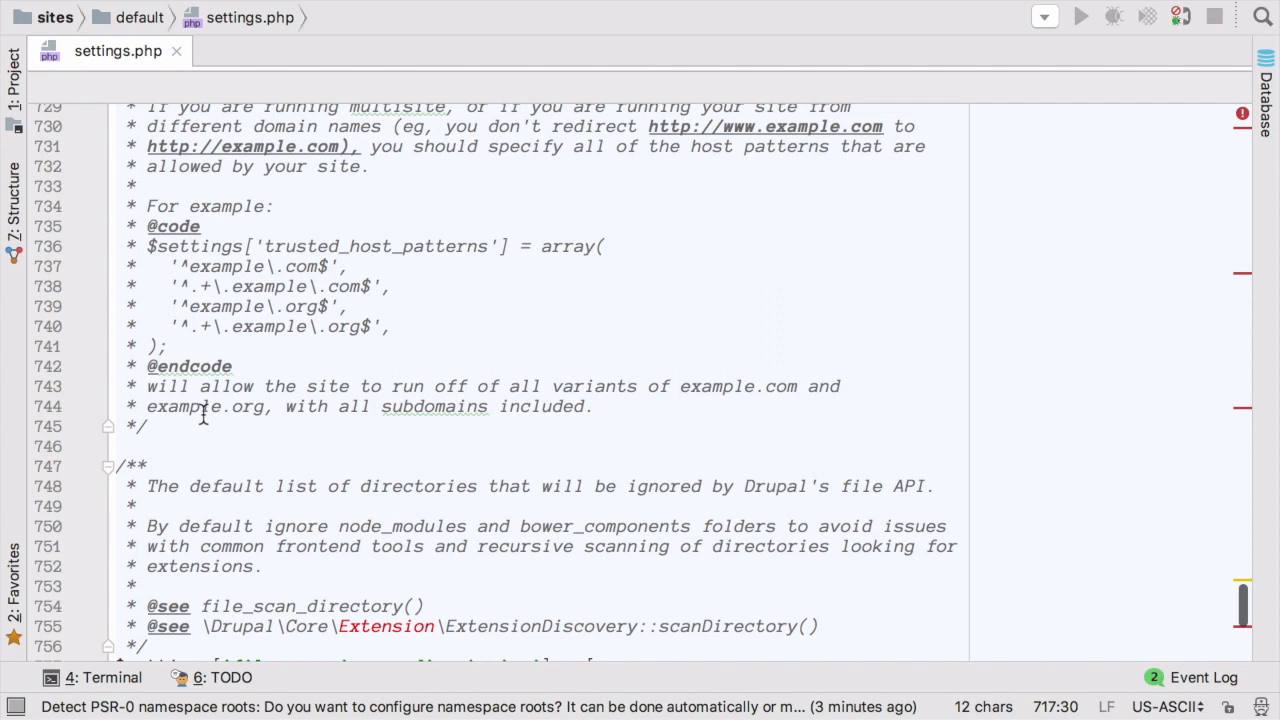
click(306, 386)
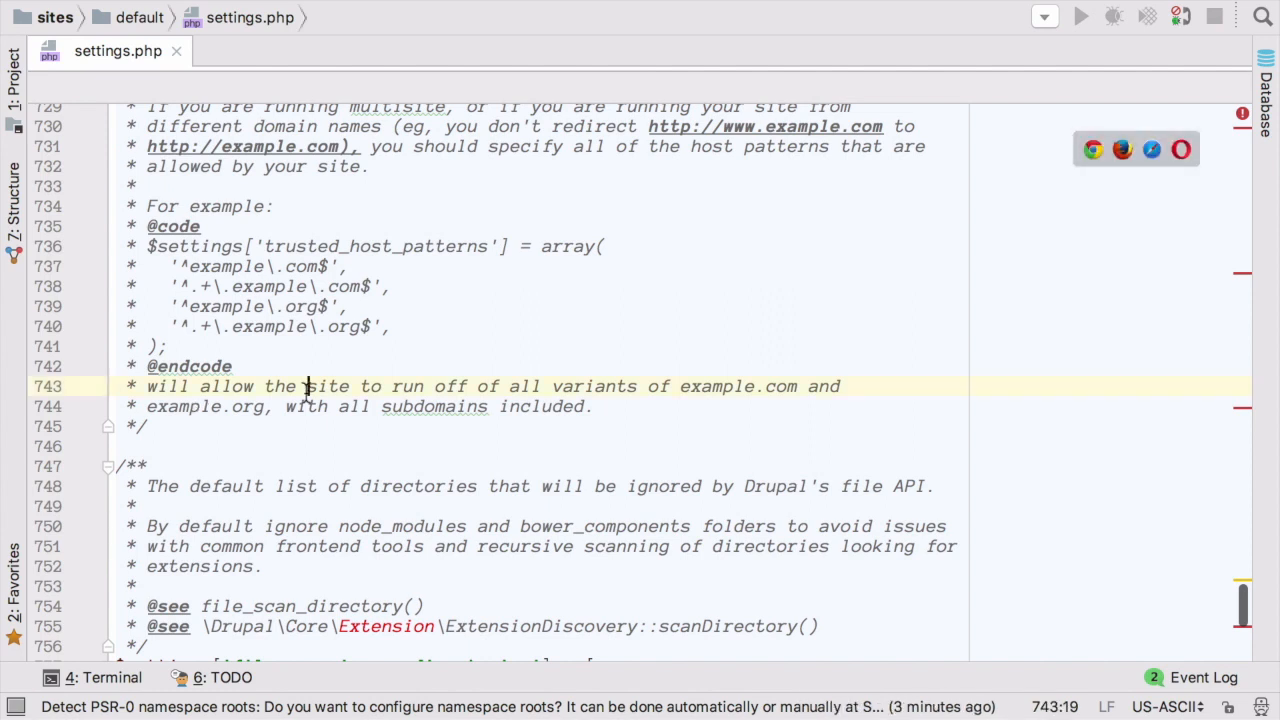
click(70, 678)
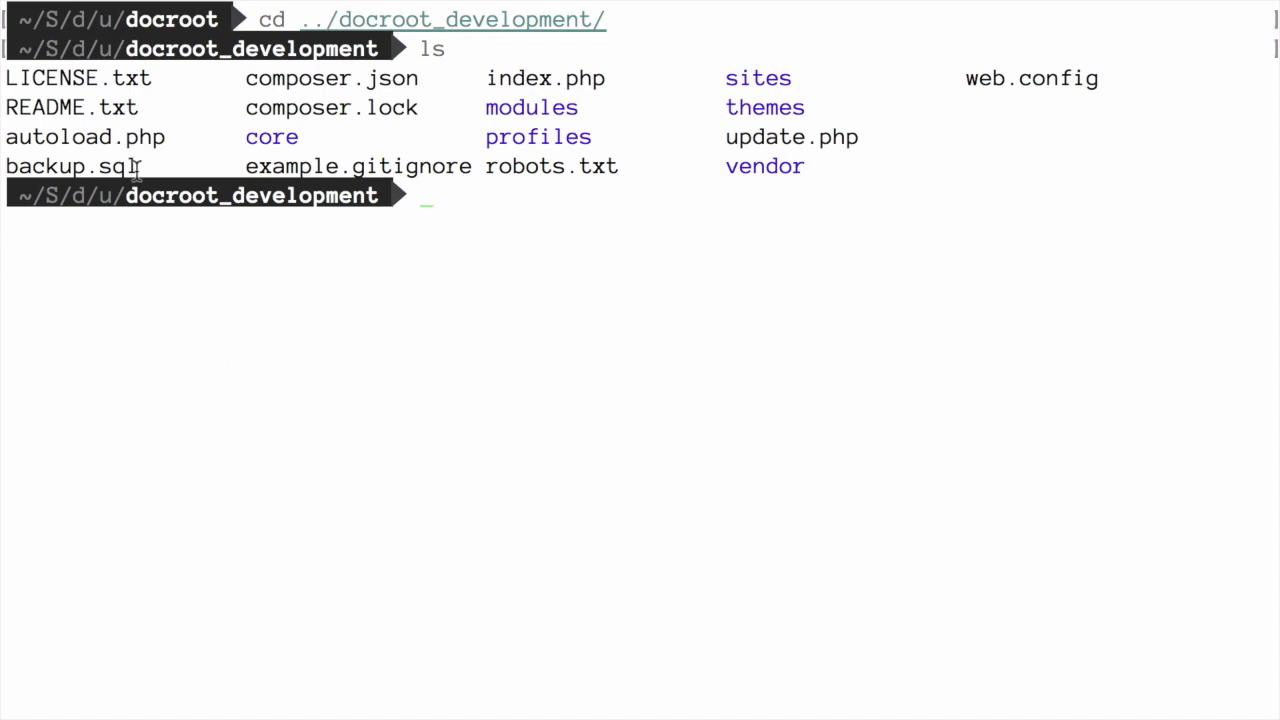
mouse_move(446, 200)
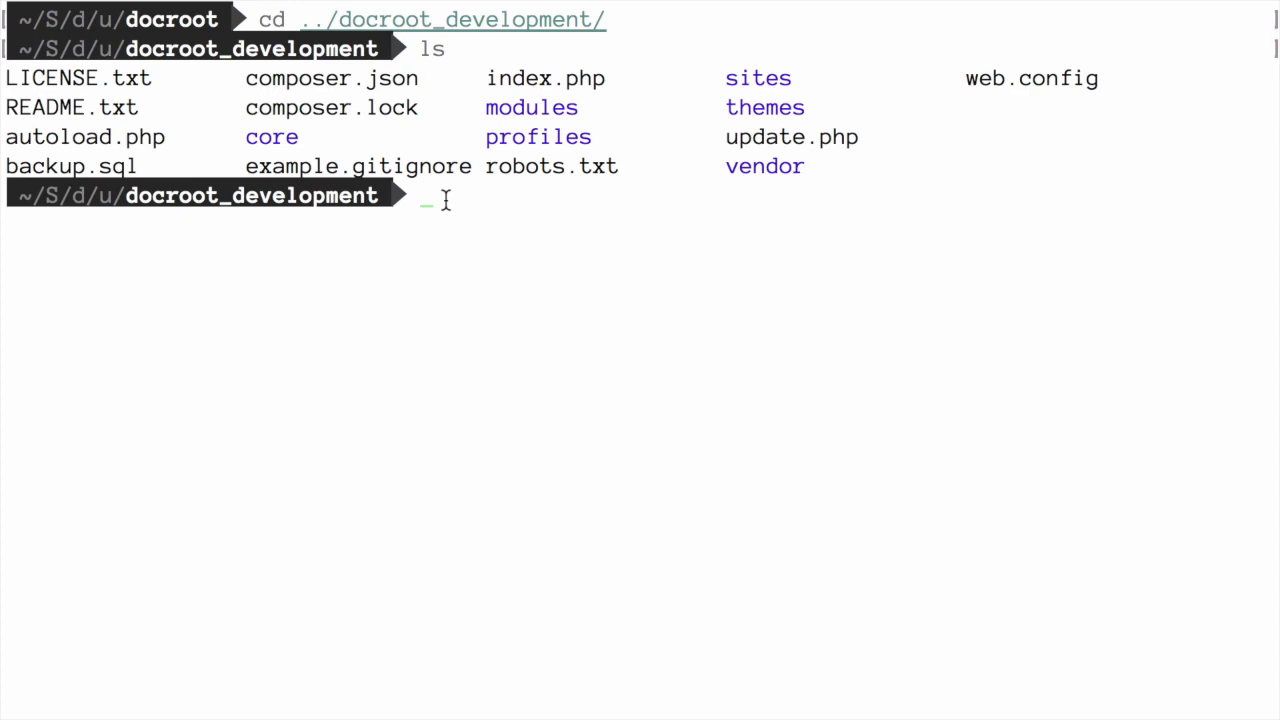
Step: Import backup.sql with drush sql-query --file=backup.sql, then run drush cr
text(drush sql-query --file=backup.sql)
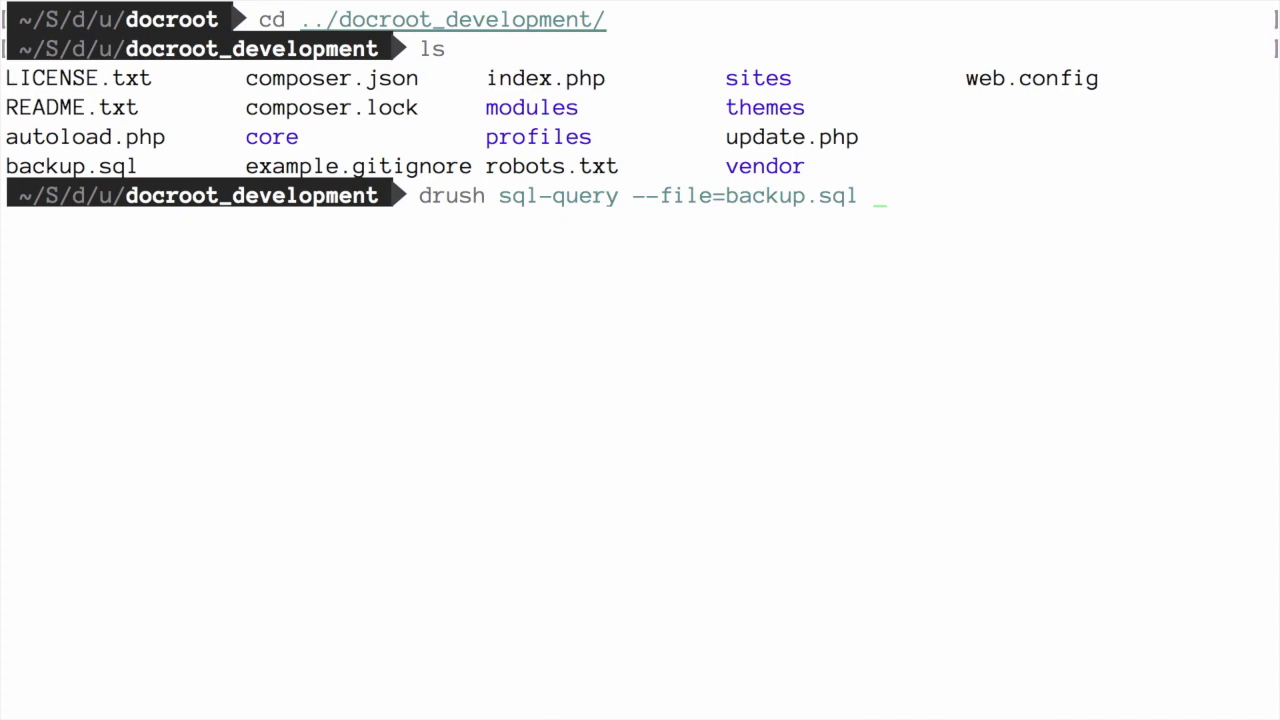
key(Return)
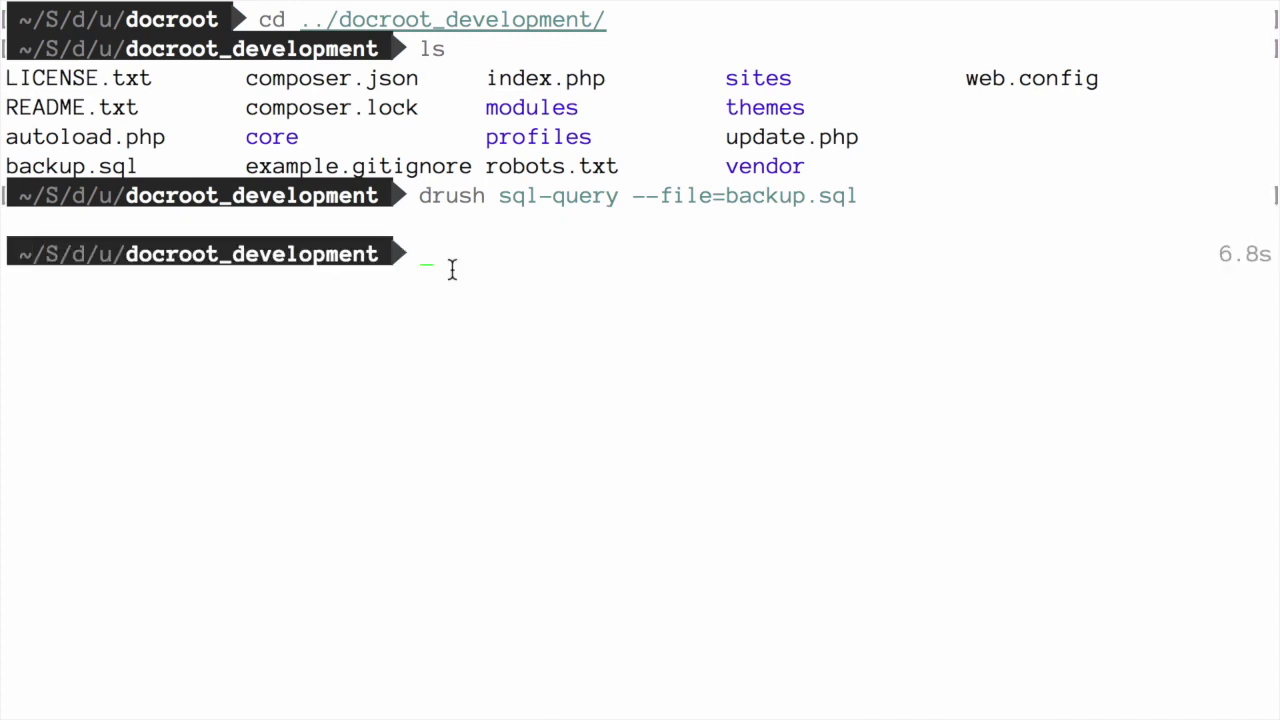
text(drush cr)
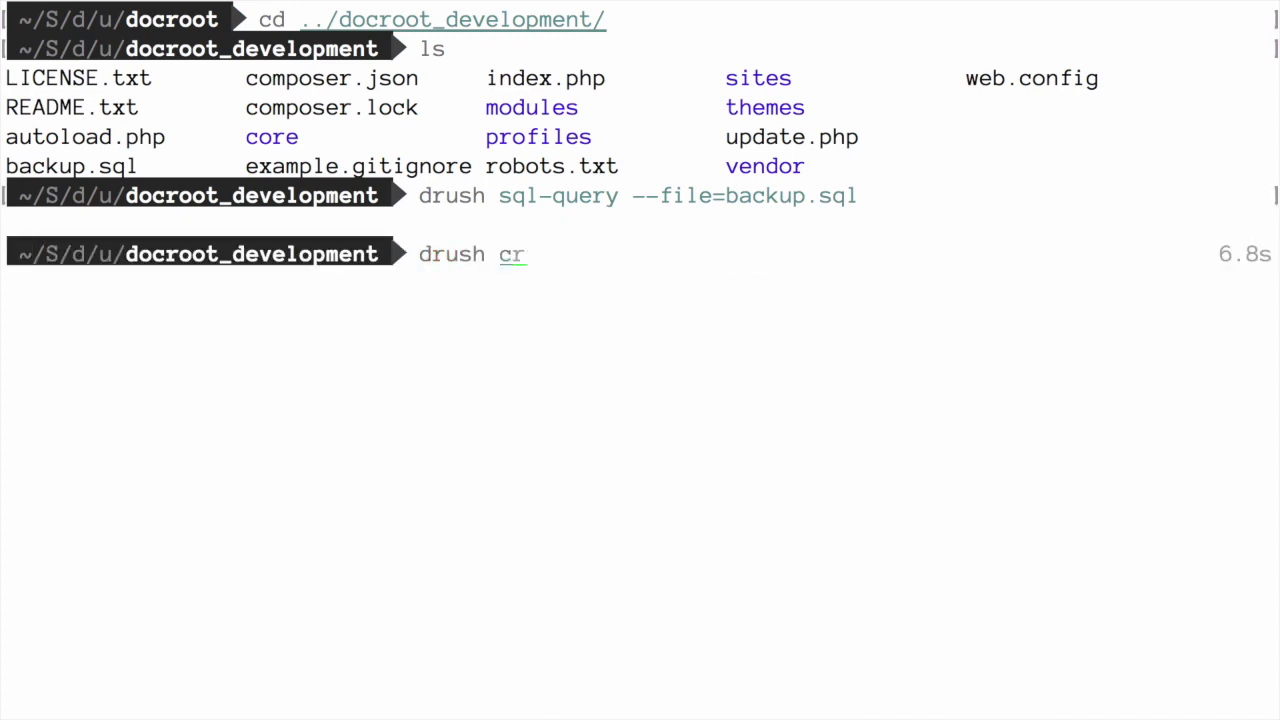
key(Return)
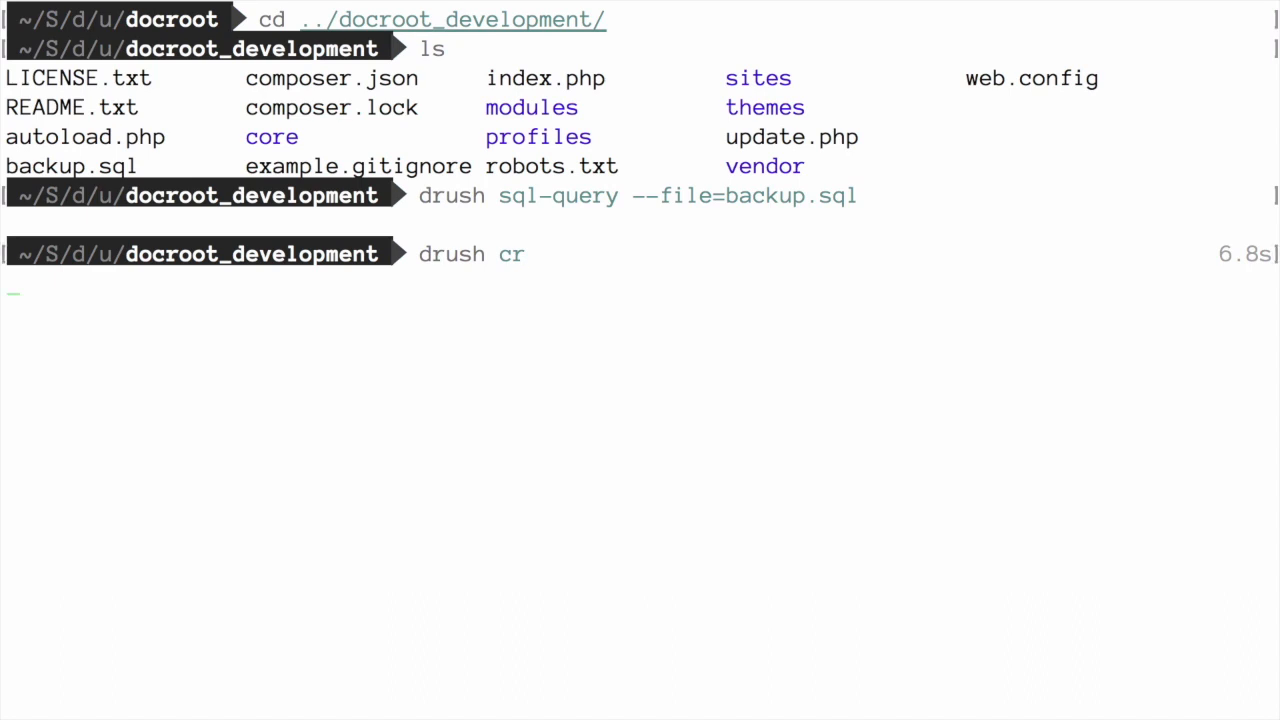
key(Return)
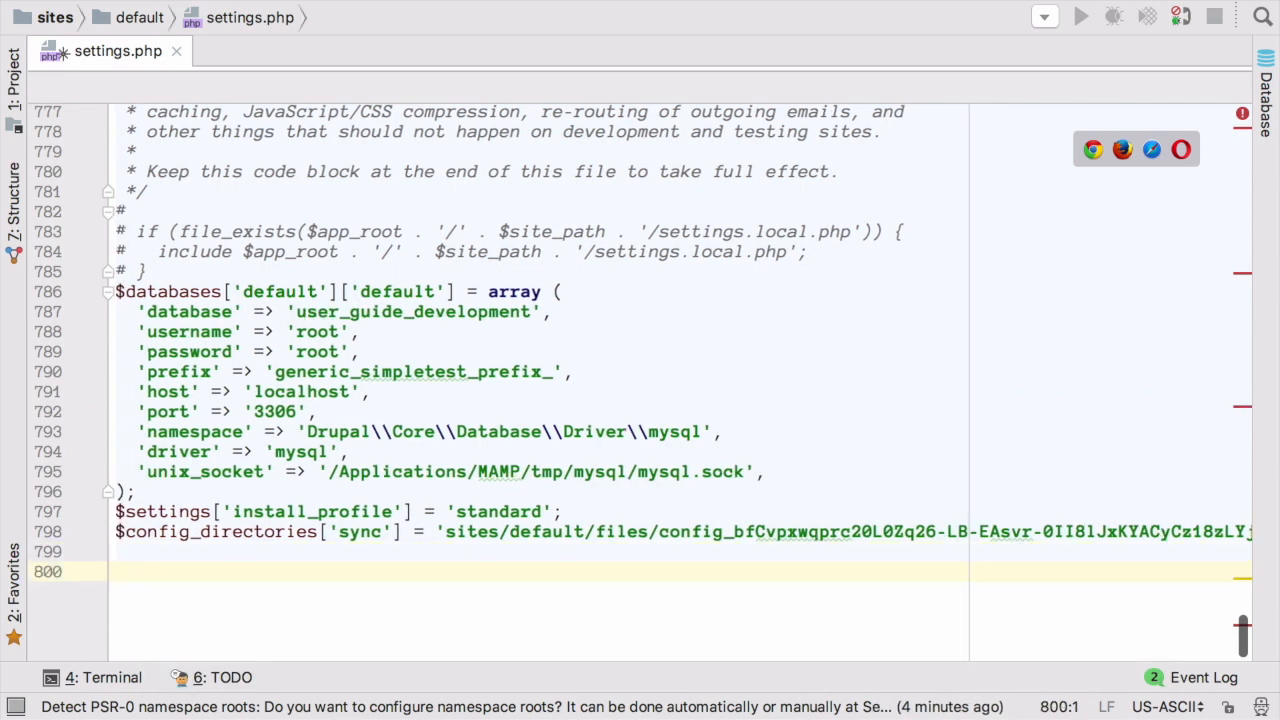
Step: Add $config['system.site']['name'] = "Development Site for Anytown Farmers Market"; to settings.php
text($config['system.site']['name'] = "Development Site for Anytown Farmers Market";)
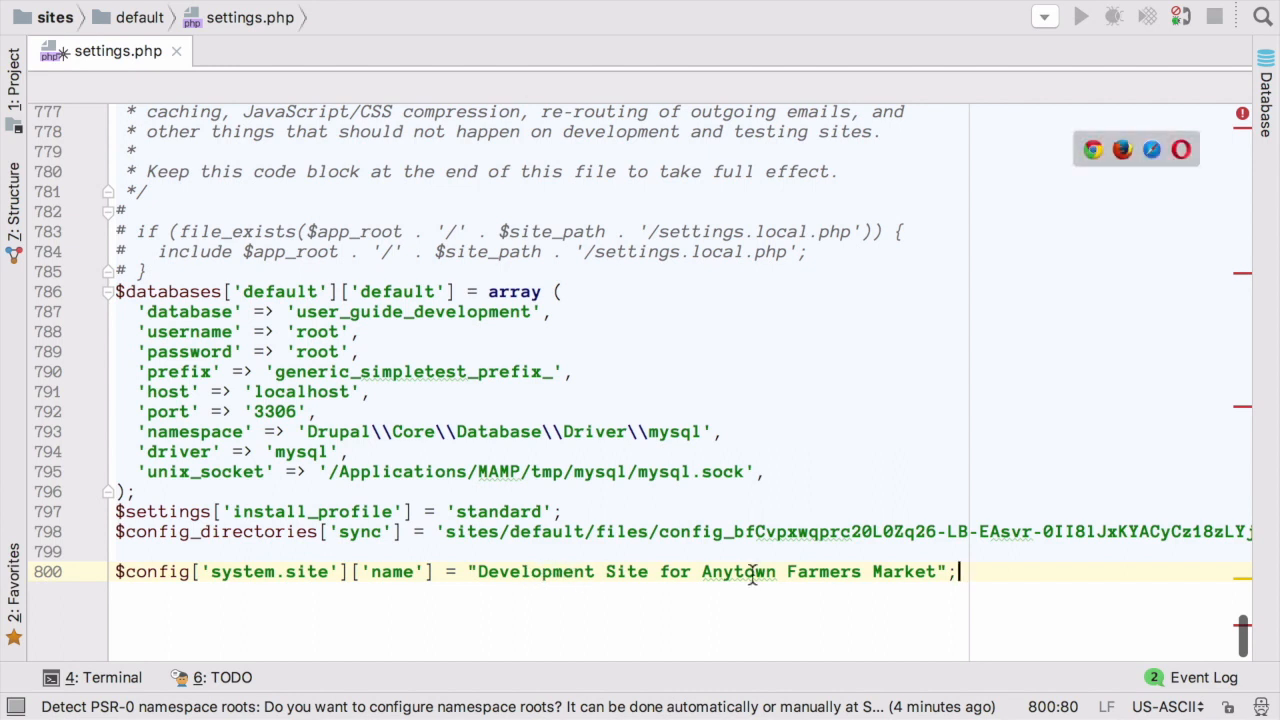
mouse_move(738, 571)
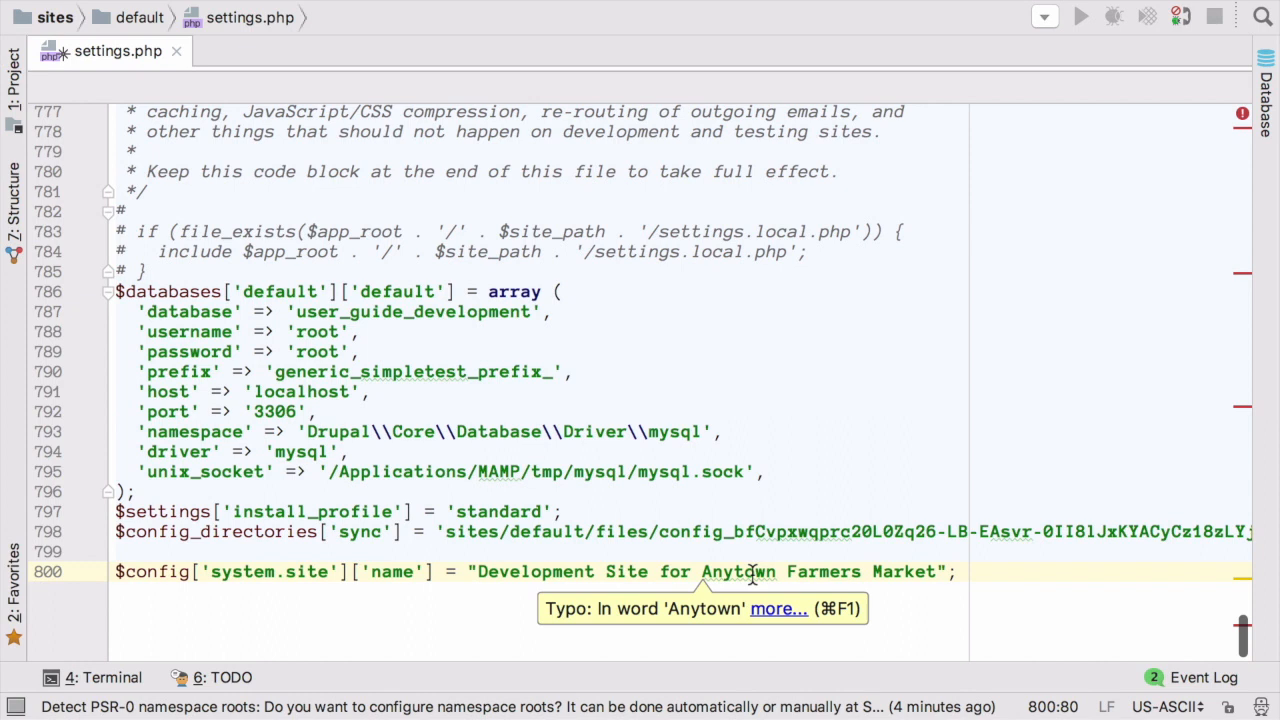
key(Return)
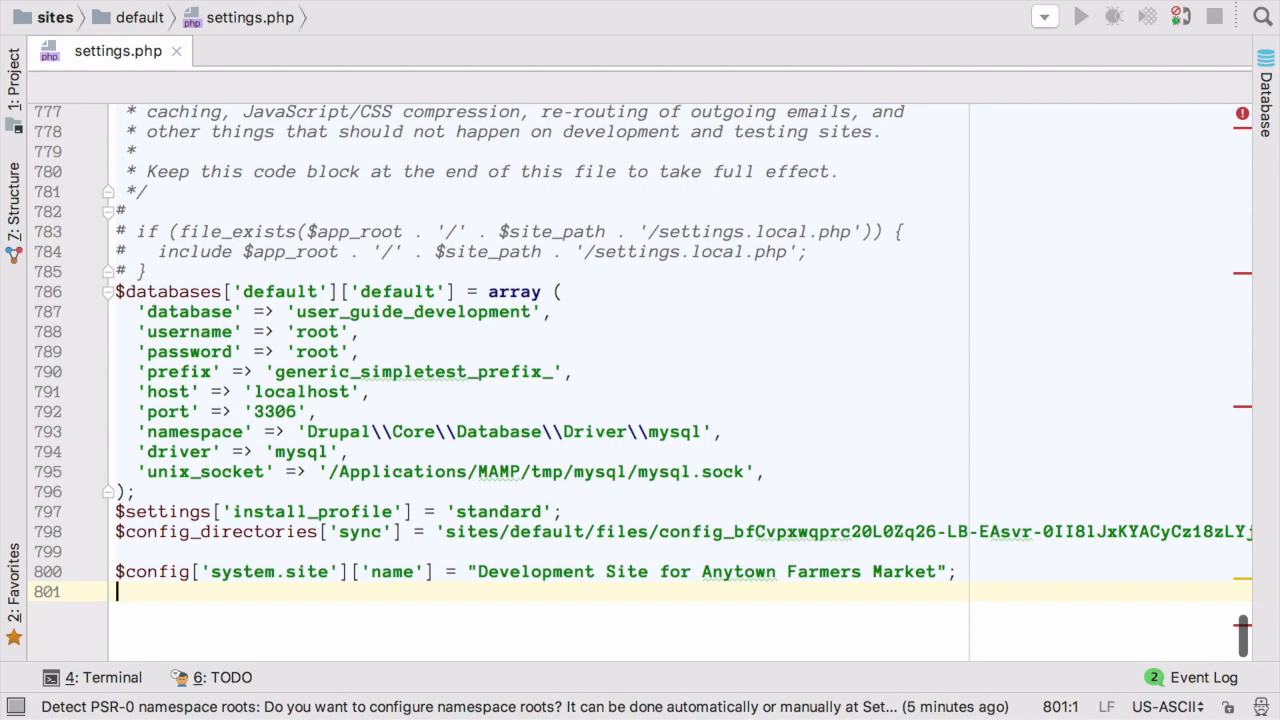